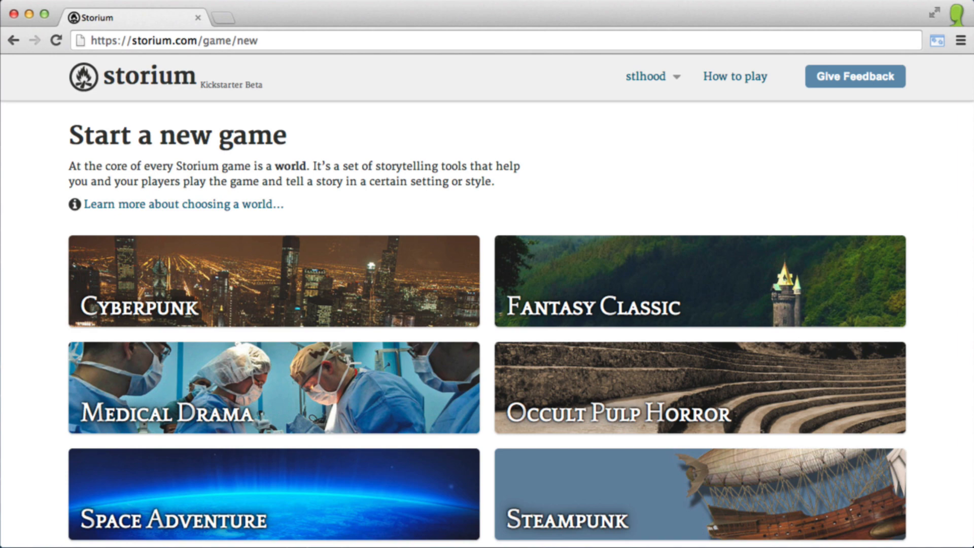
mouse_move(34, 177)
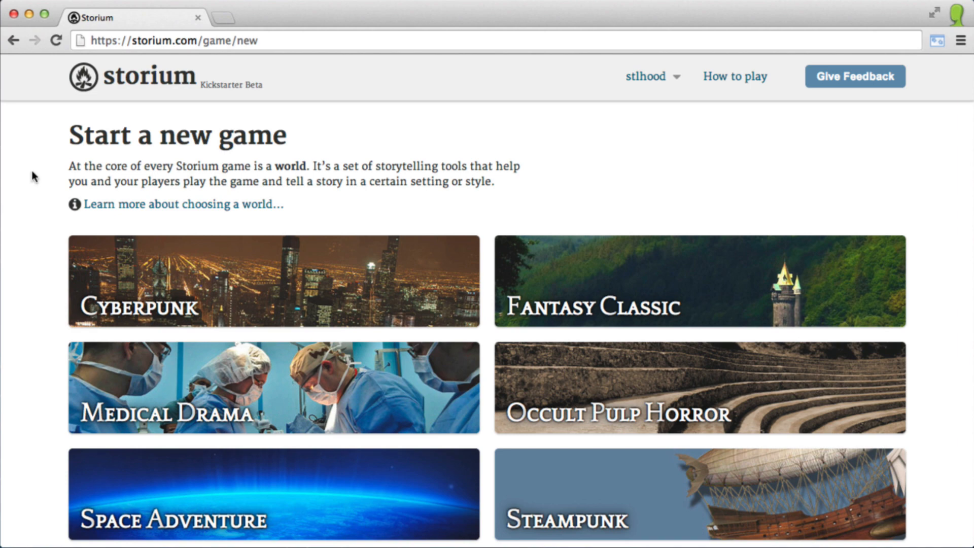
Begin editing Chapter 1, Scene 3 to reach the Abagail Wright challenge card.
scroll(down, 3)
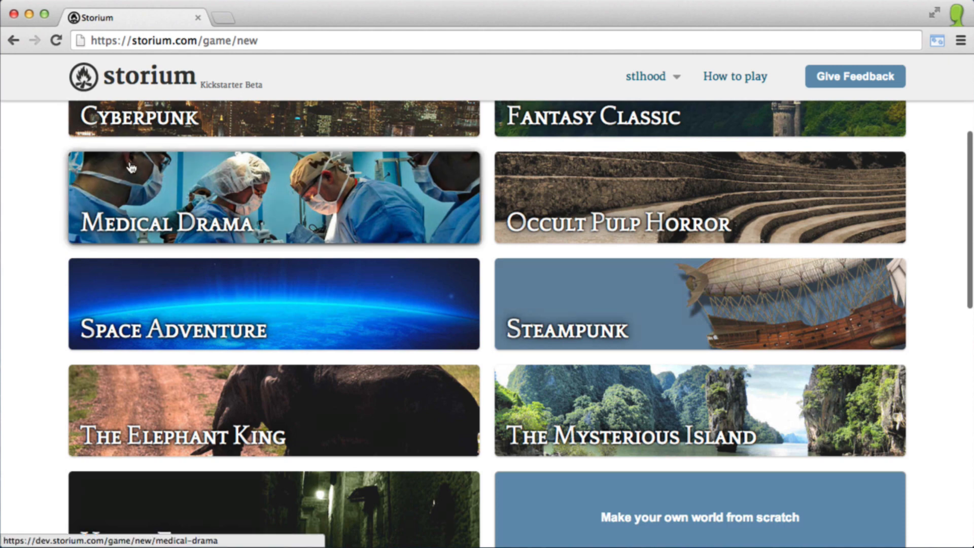
mouse_move(142, 408)
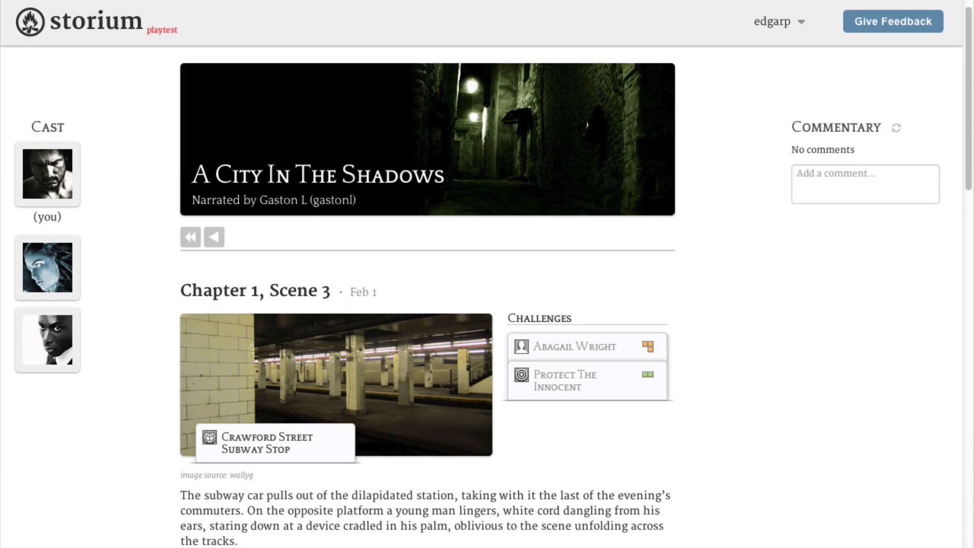
scroll(down, 3)
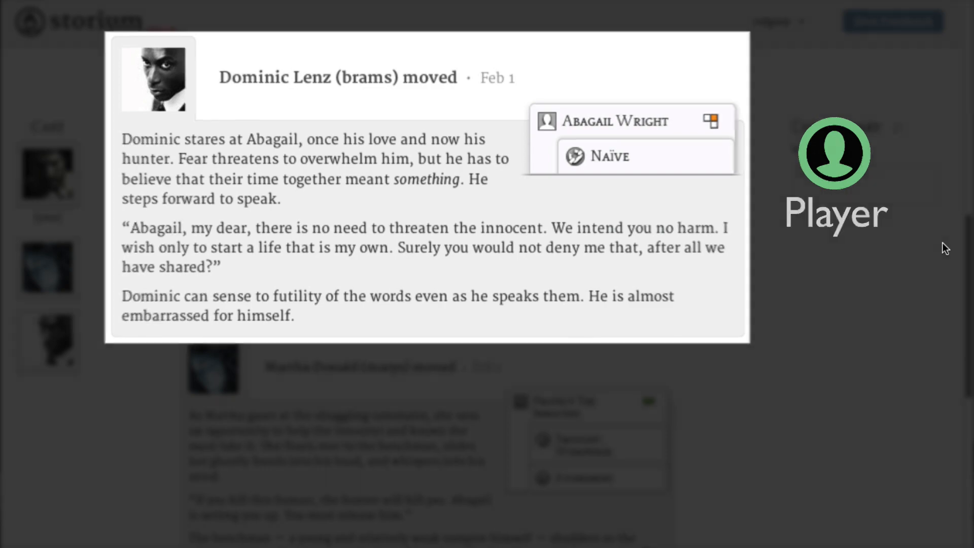
scroll(down, 3)
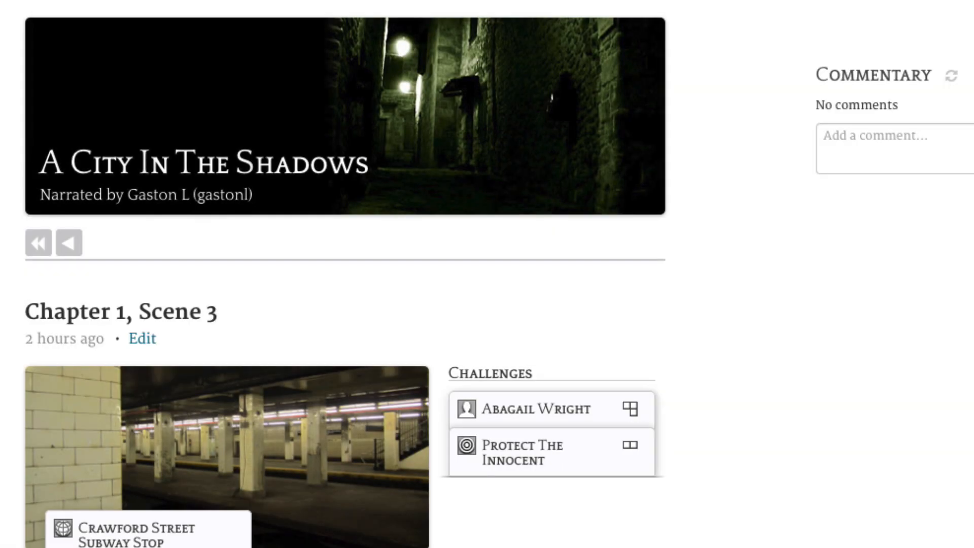
scroll(down, 3)
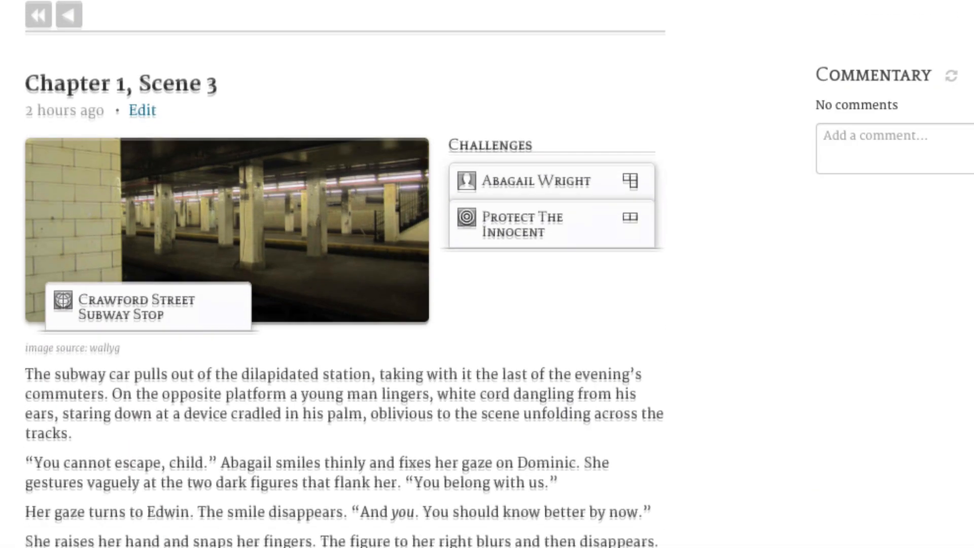
scroll(down, 3)
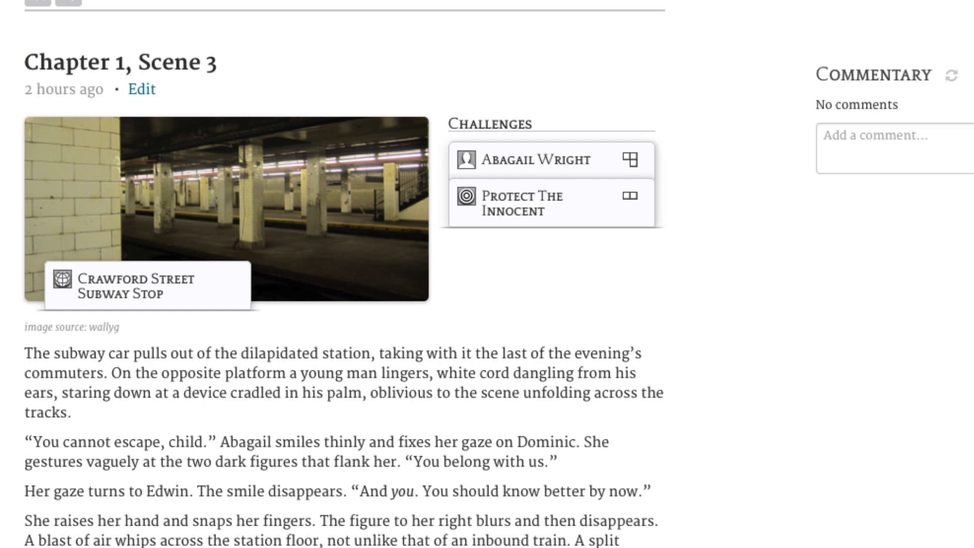
click(526, 161)
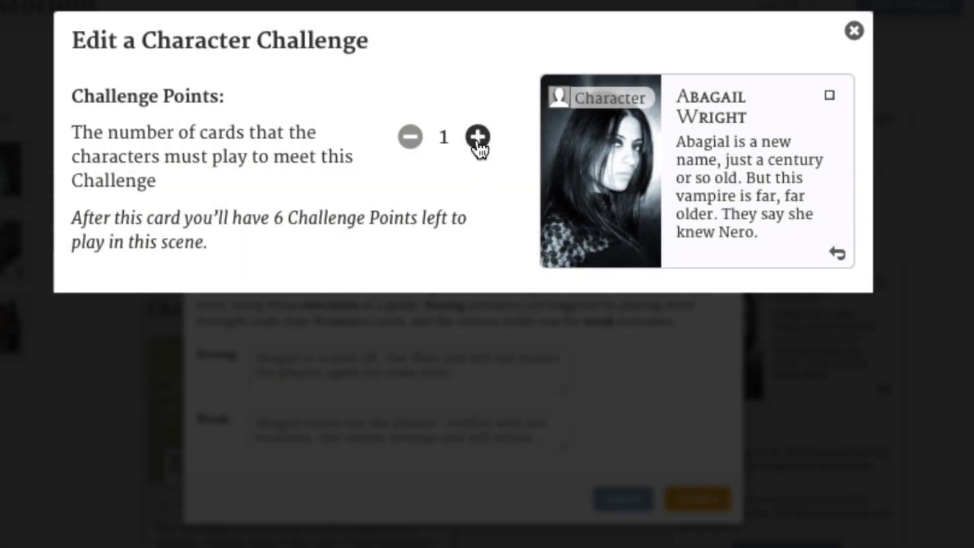
click(479, 136)
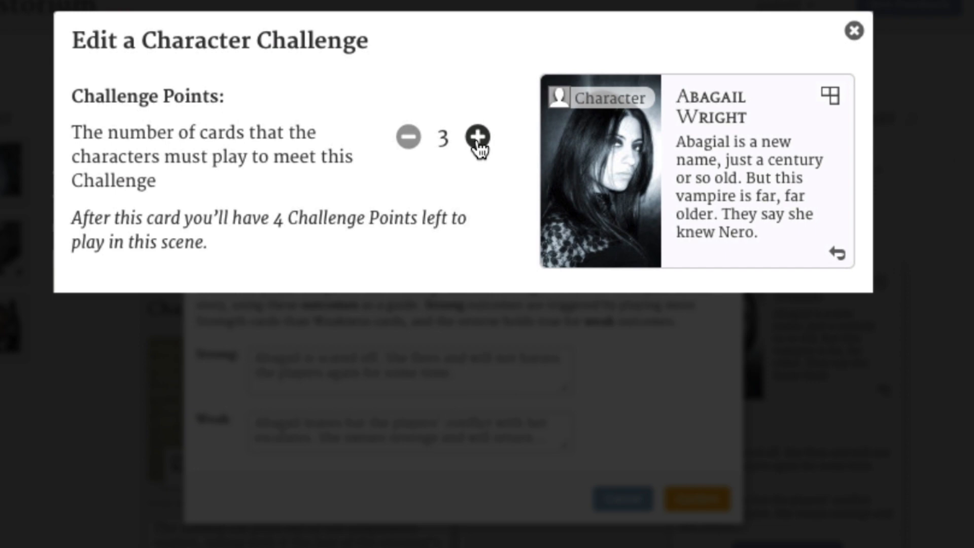
click(478, 138)
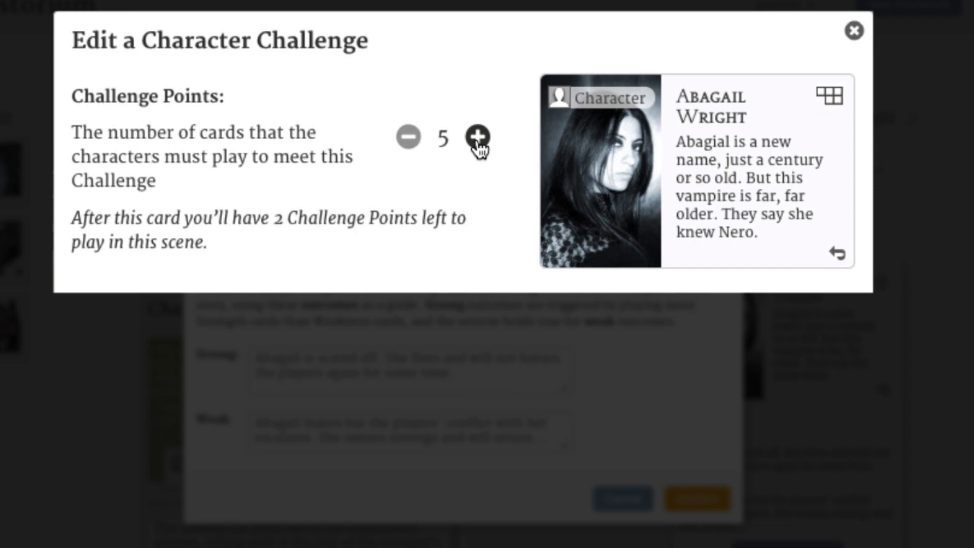
click(479, 136)
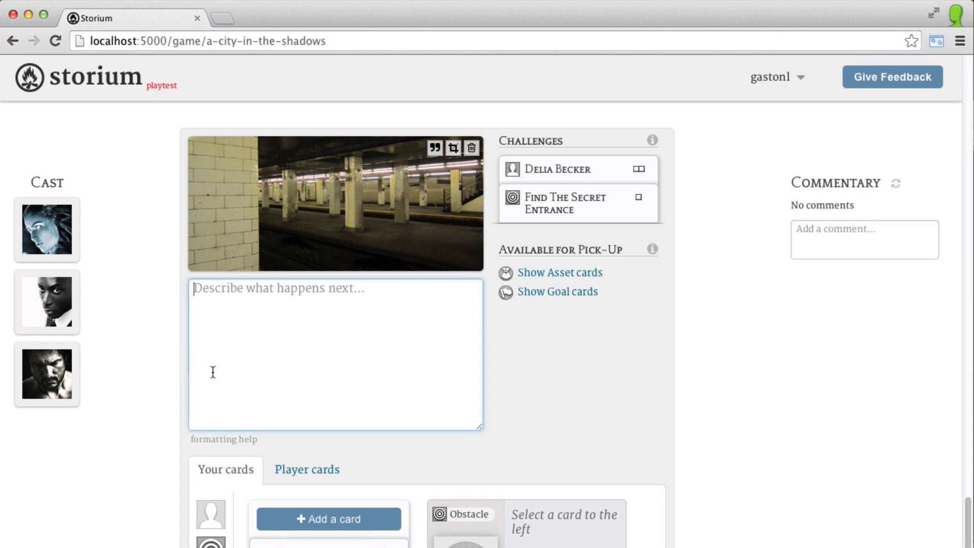
Write the opening narration 'The subway car pulls out of' for the scene.
text(The subway car pulls out of)
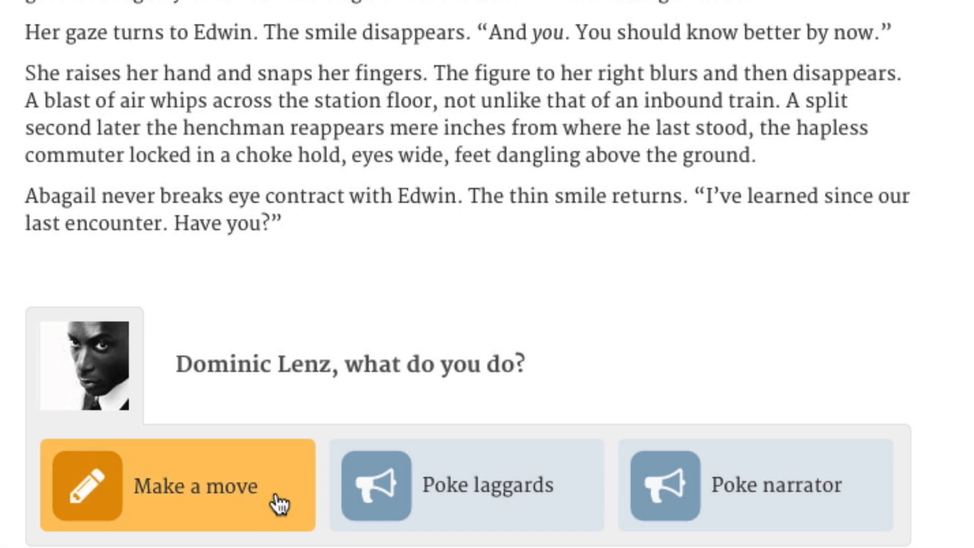
Start Dominic Lenz's move and write 'Dominic is convinced that if he harms th...' as its description.
click(192, 493)
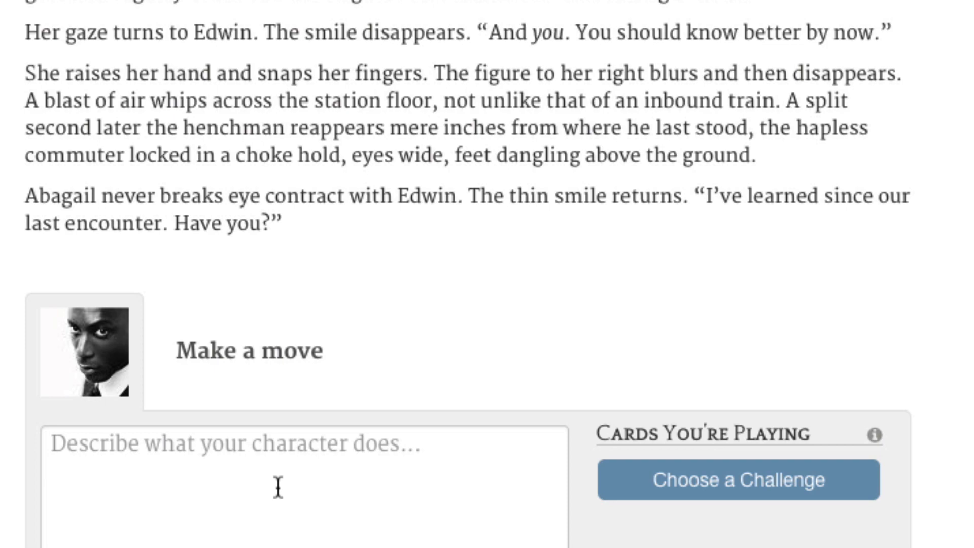
scroll(down, 3)
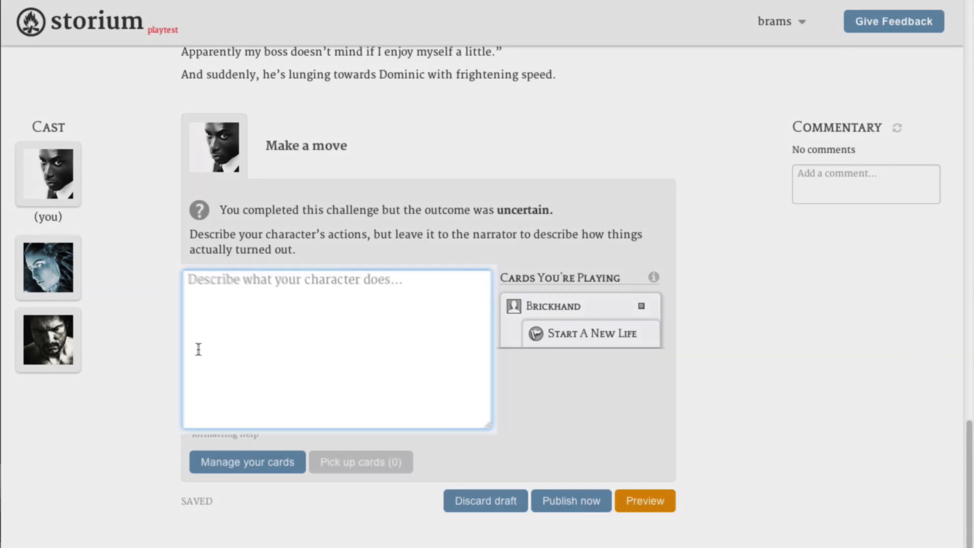
text(Dominic is convinced that if he harms th)
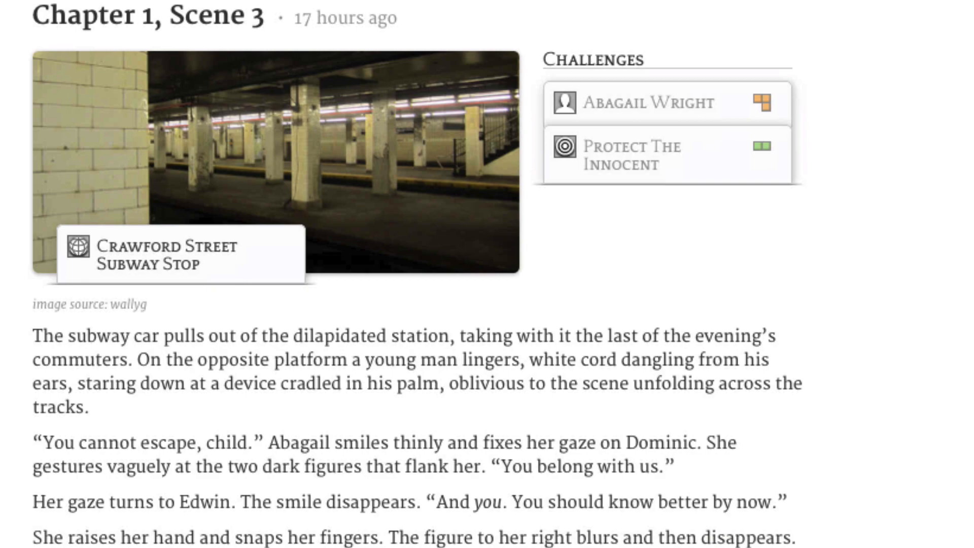
scroll(down, 3)
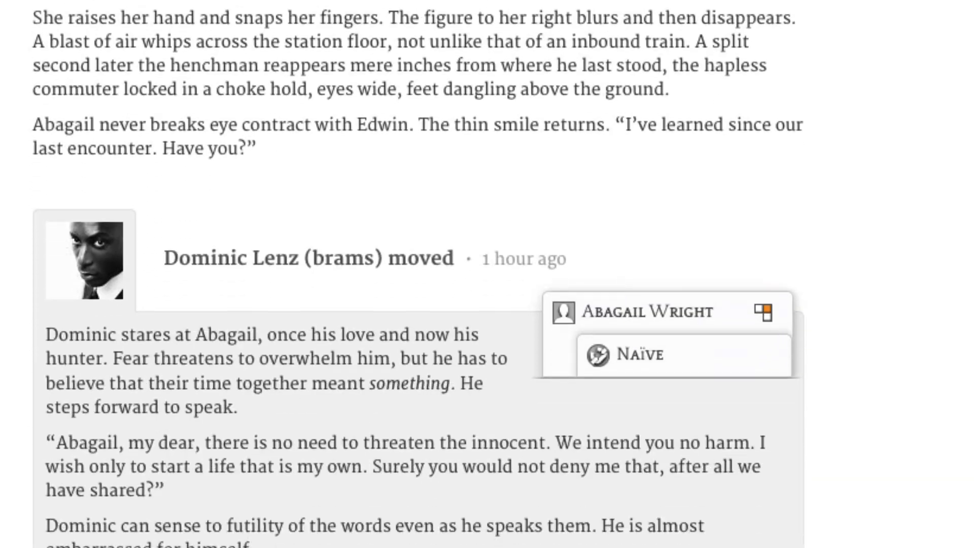
scroll(down, 3)
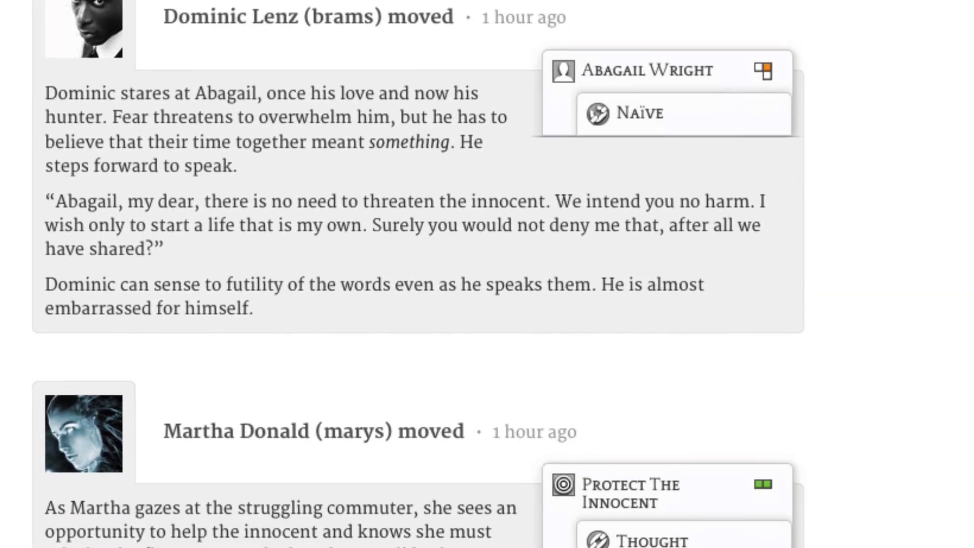
scroll(down, 3)
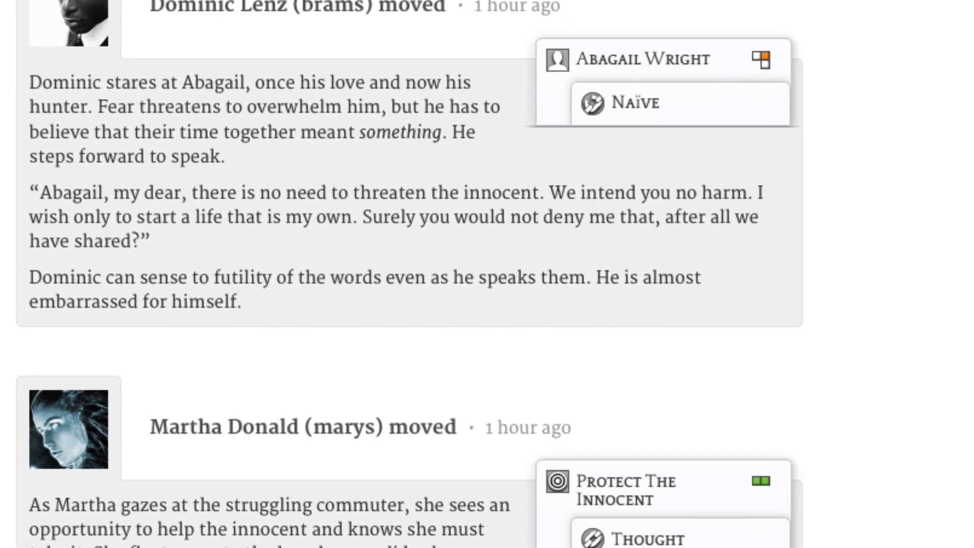
scroll(down, 3)
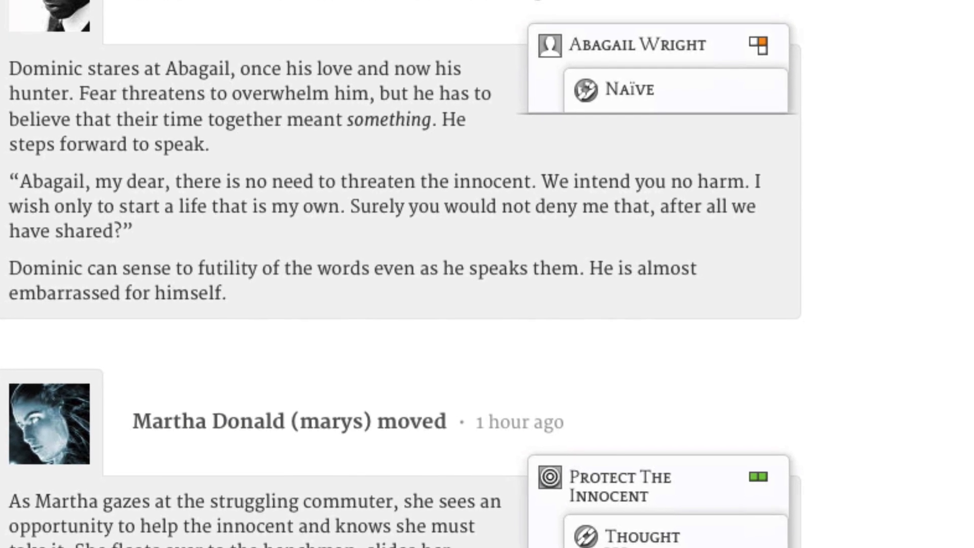